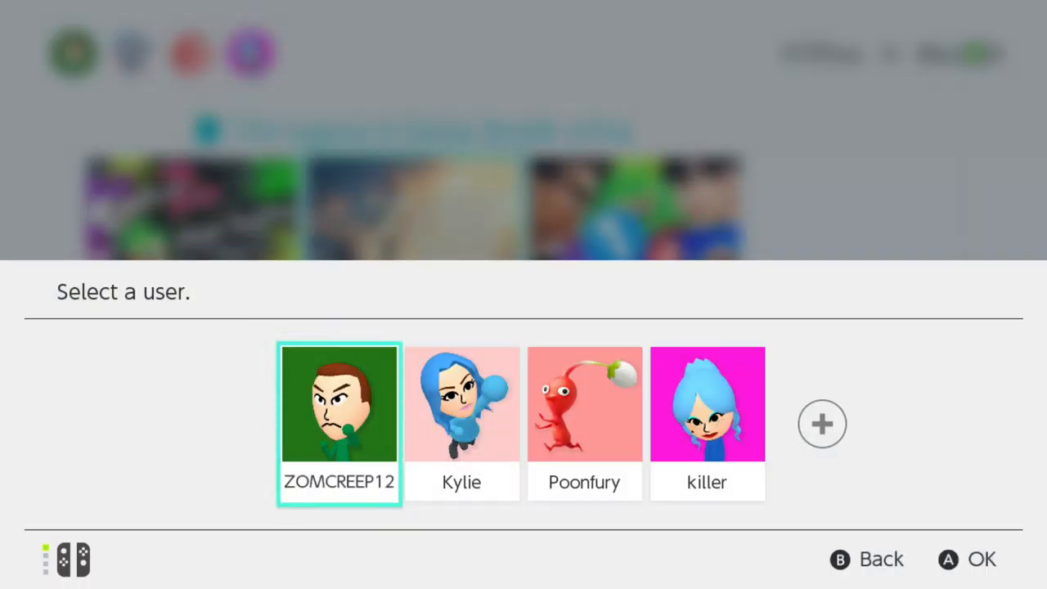
click(339, 404)
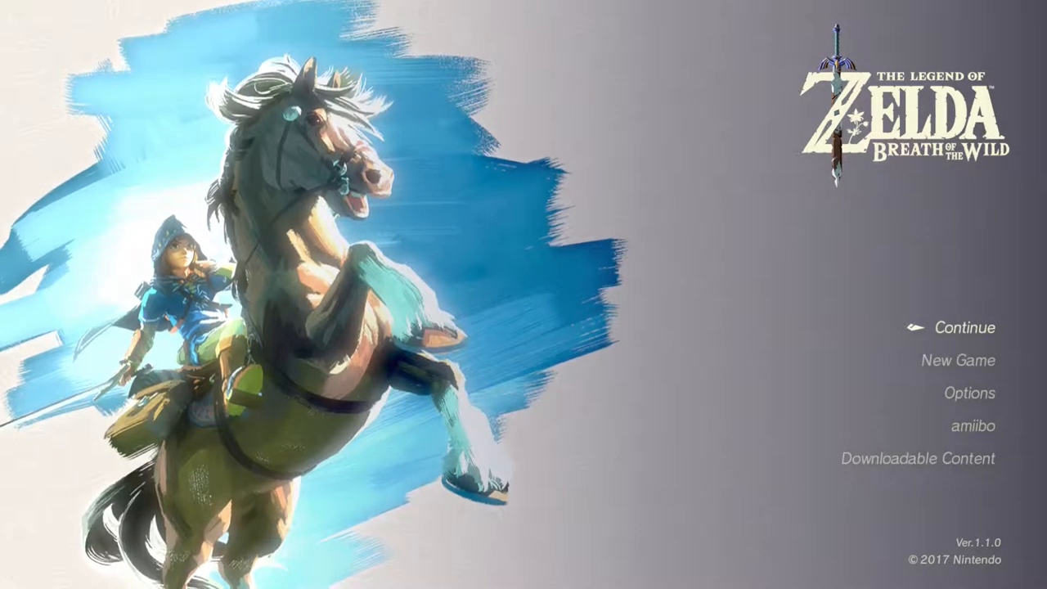
click(968, 327)
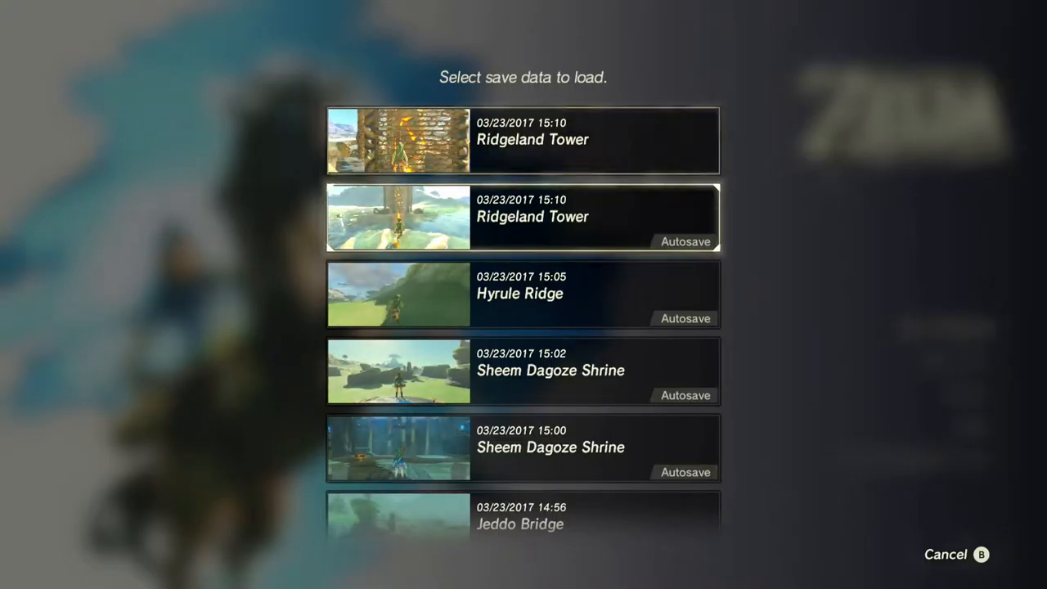
click(523, 139)
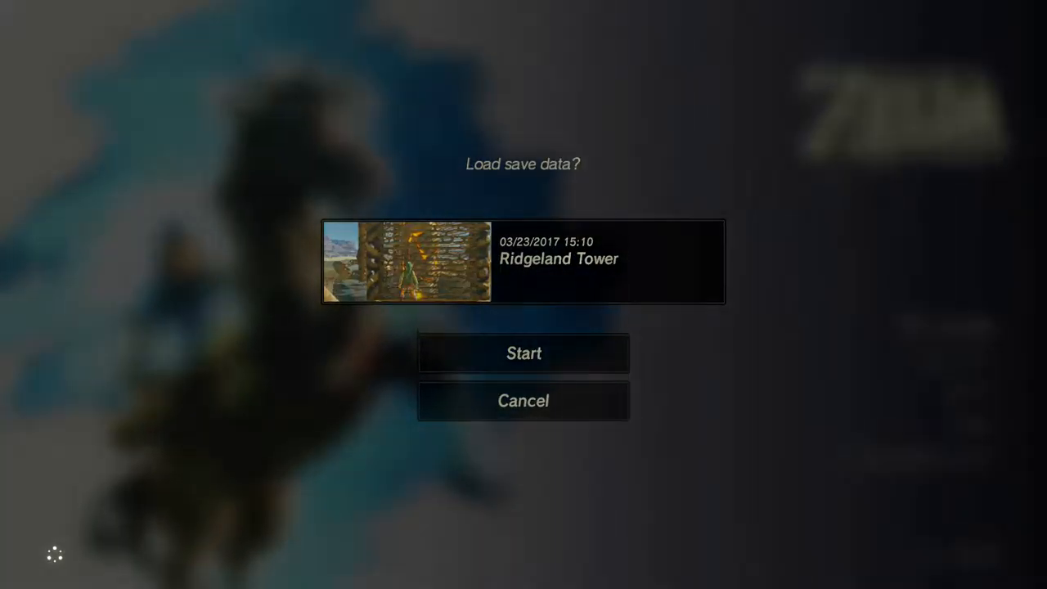
click(524, 353)
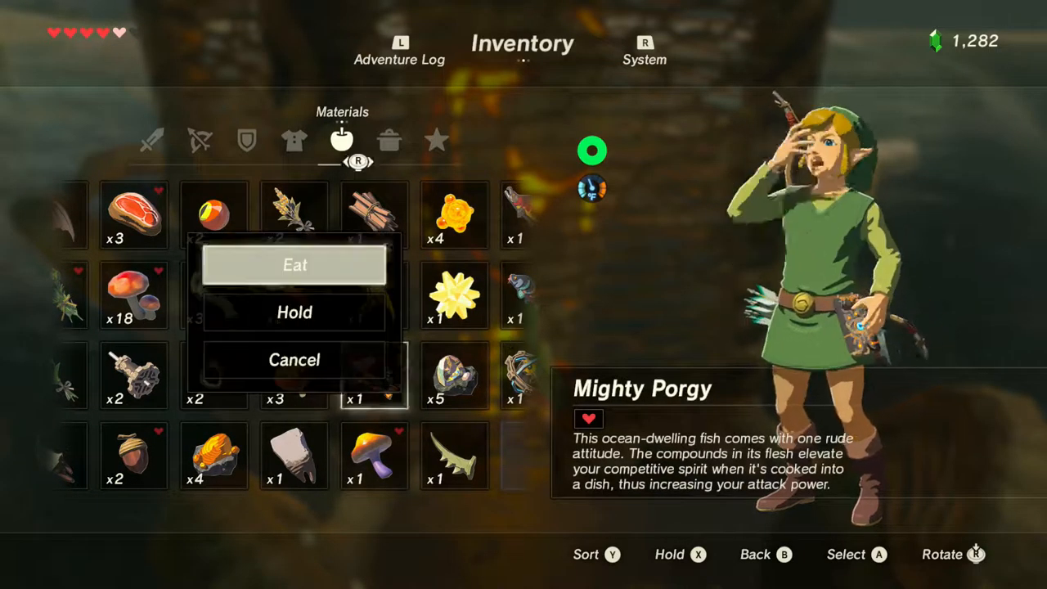
click(294, 265)
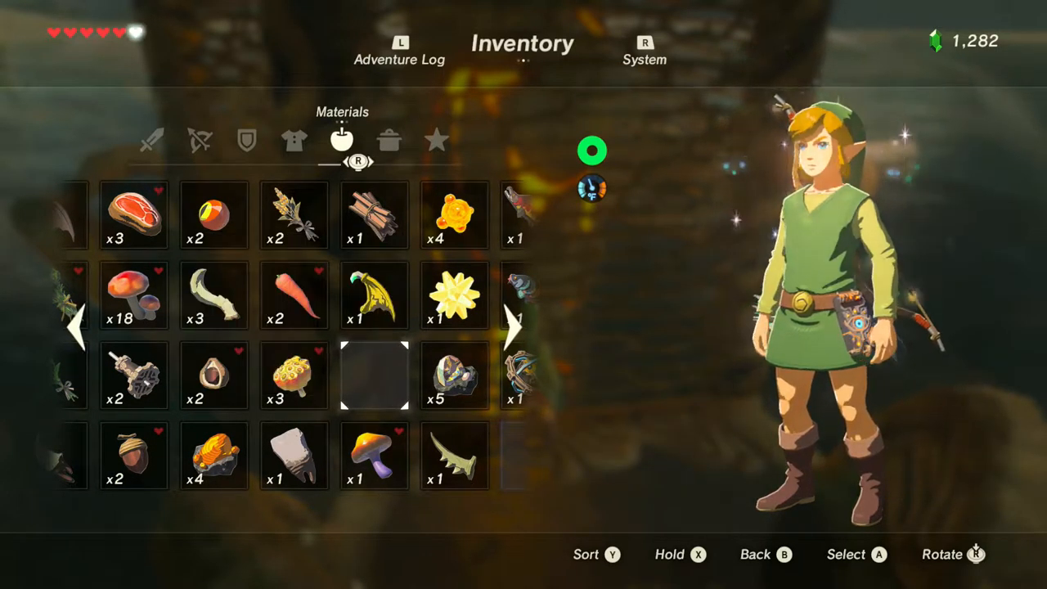
key(B)
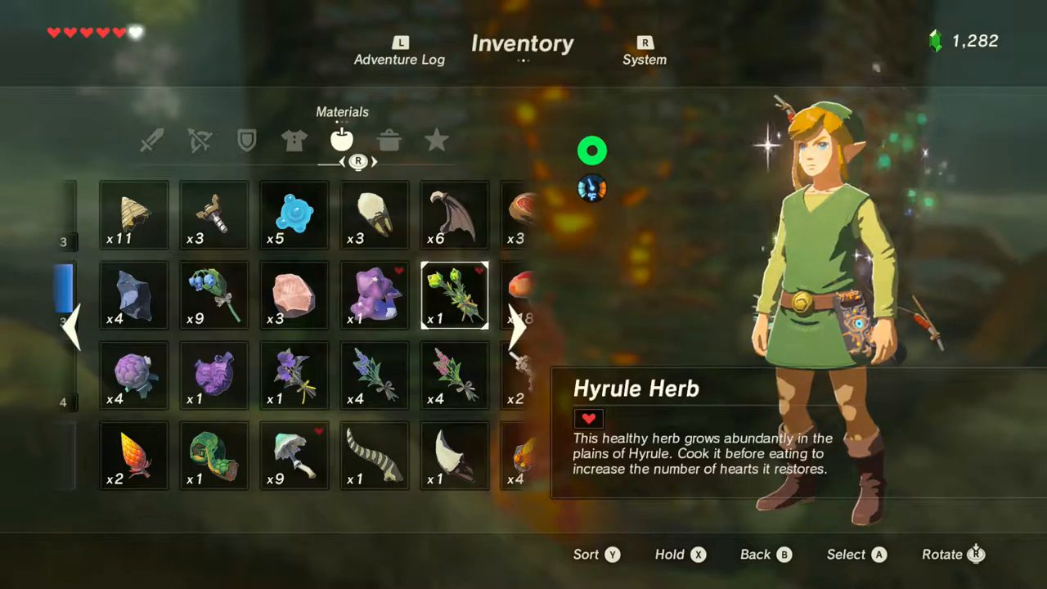
key(b)
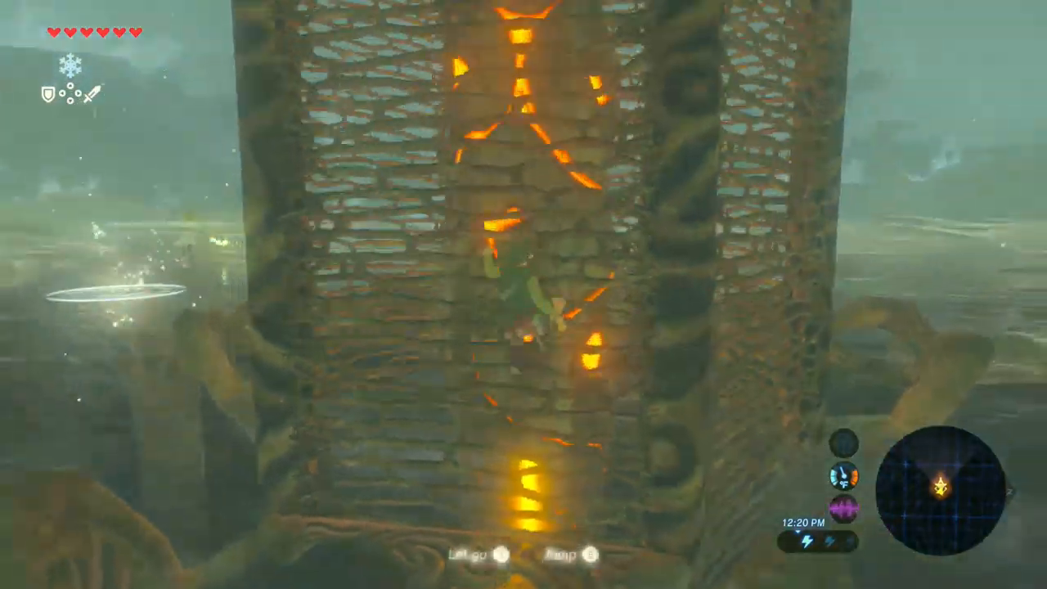